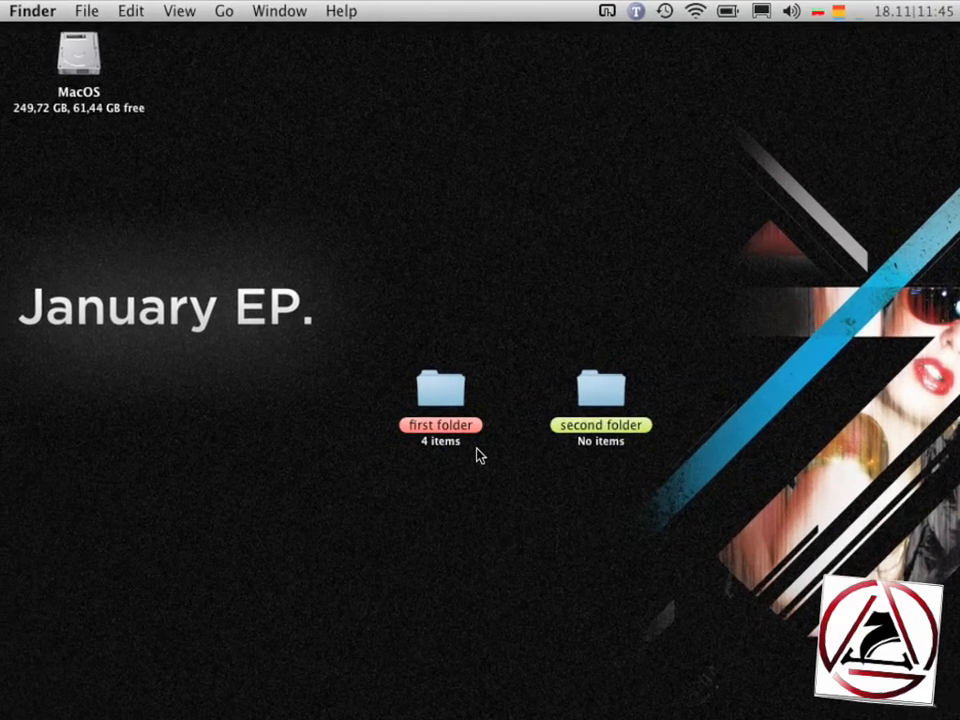
- Open 'first folder' on the desktop to show its four JPG images
{"action": "double_click", "coordinate": [440, 390]}
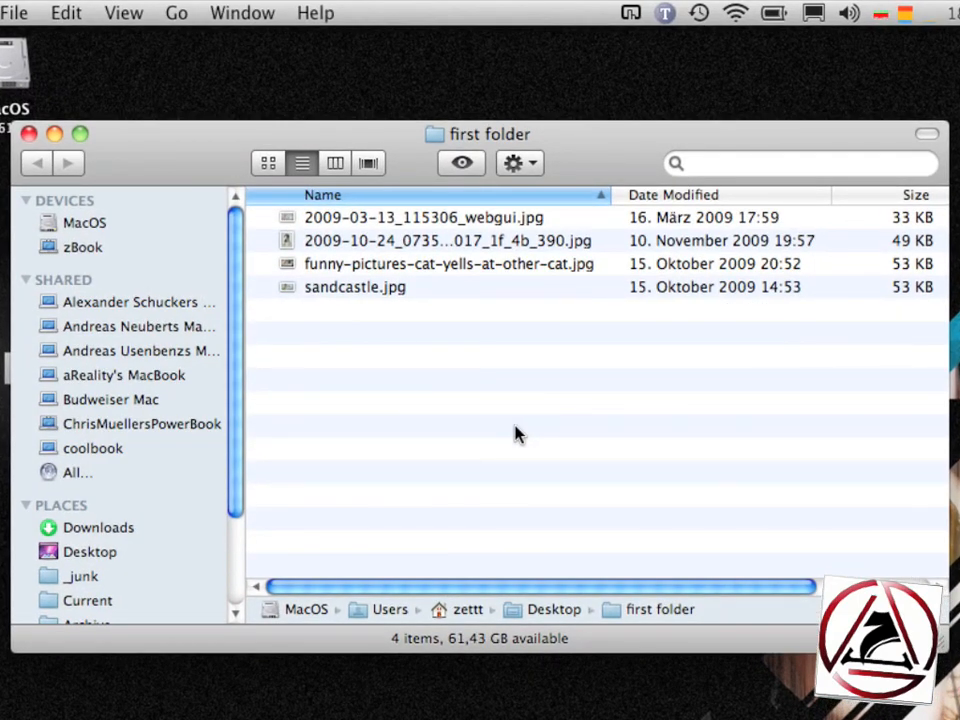
{"action": "mouse_move", "coordinate": [437, 394]}
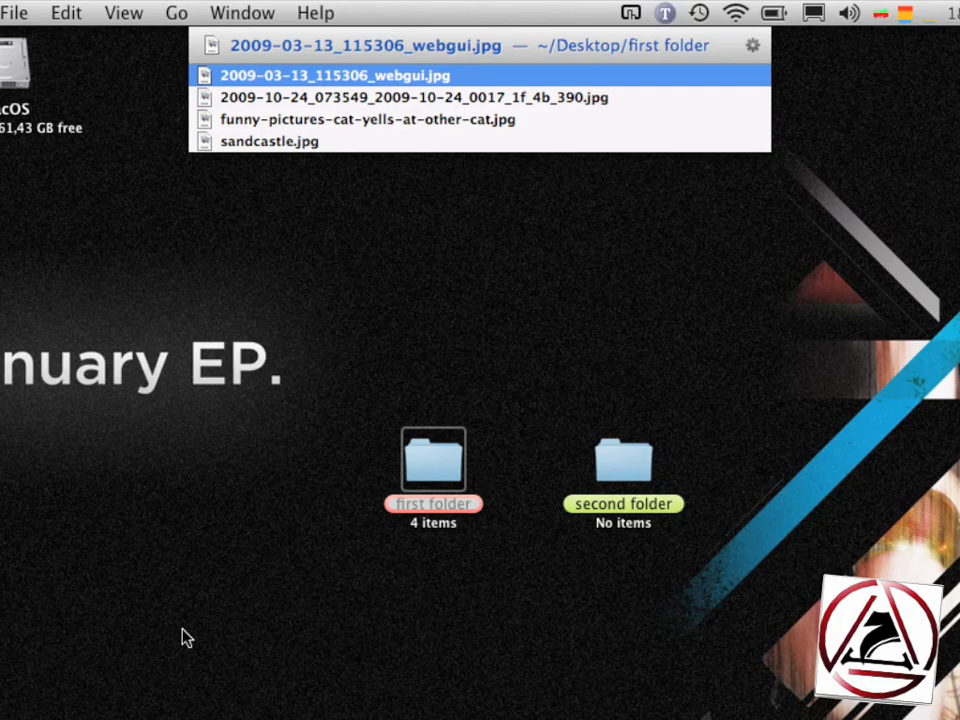
- Copy the JPEG files one by one, merging each, including sandcastle.jpg, into one clipboard item
{"action": "key", "text": "cmd+c"}
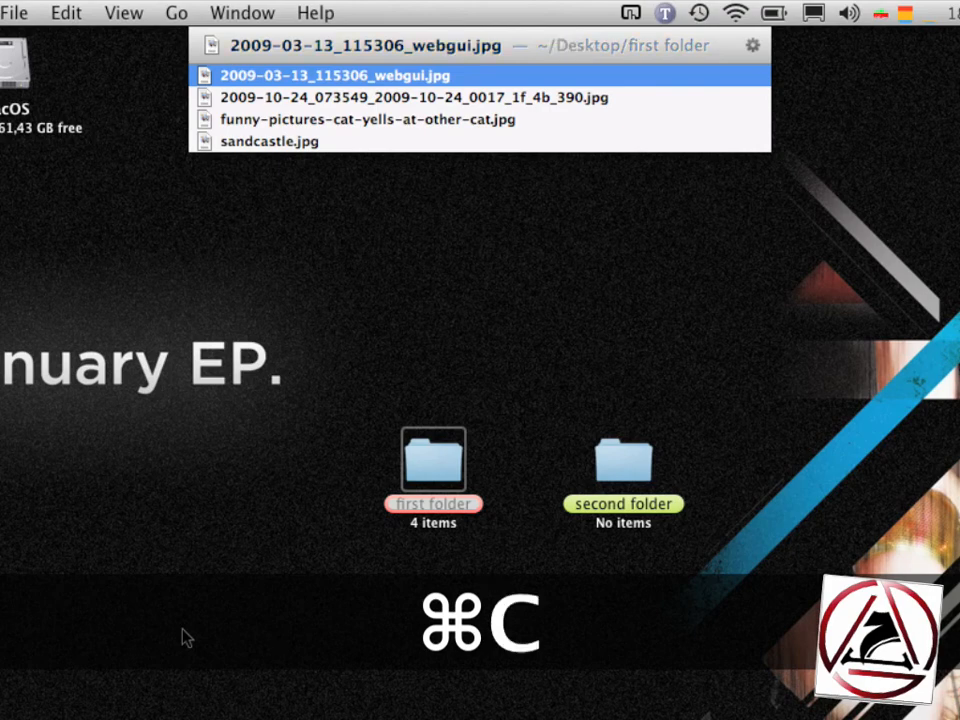
{"action": "key", "text": "Down"}
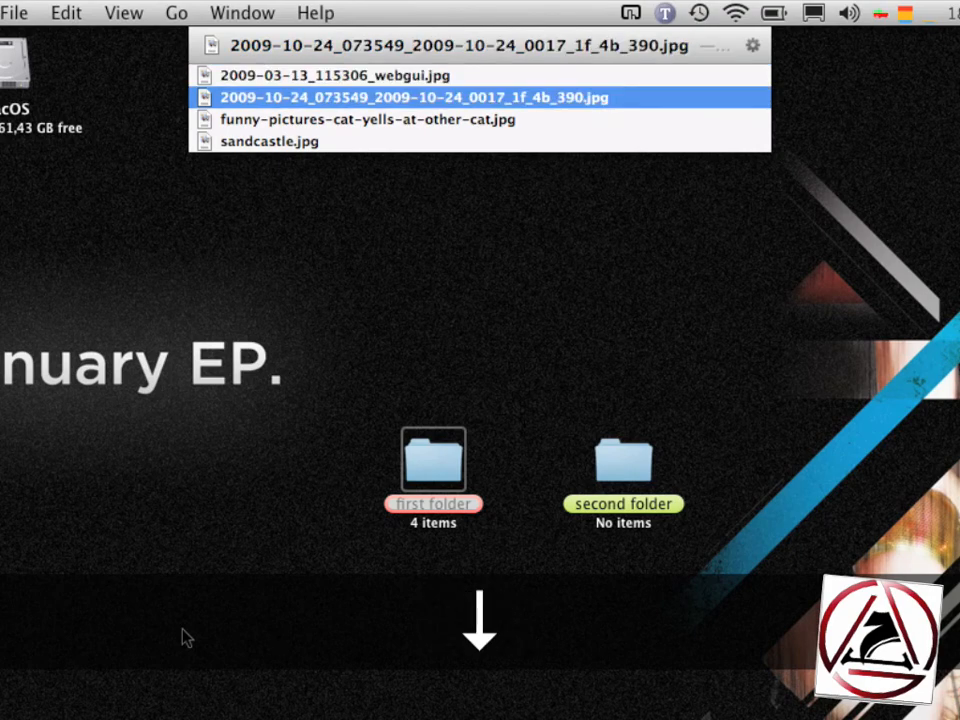
{"action": "key", "text": "cmd+c"}
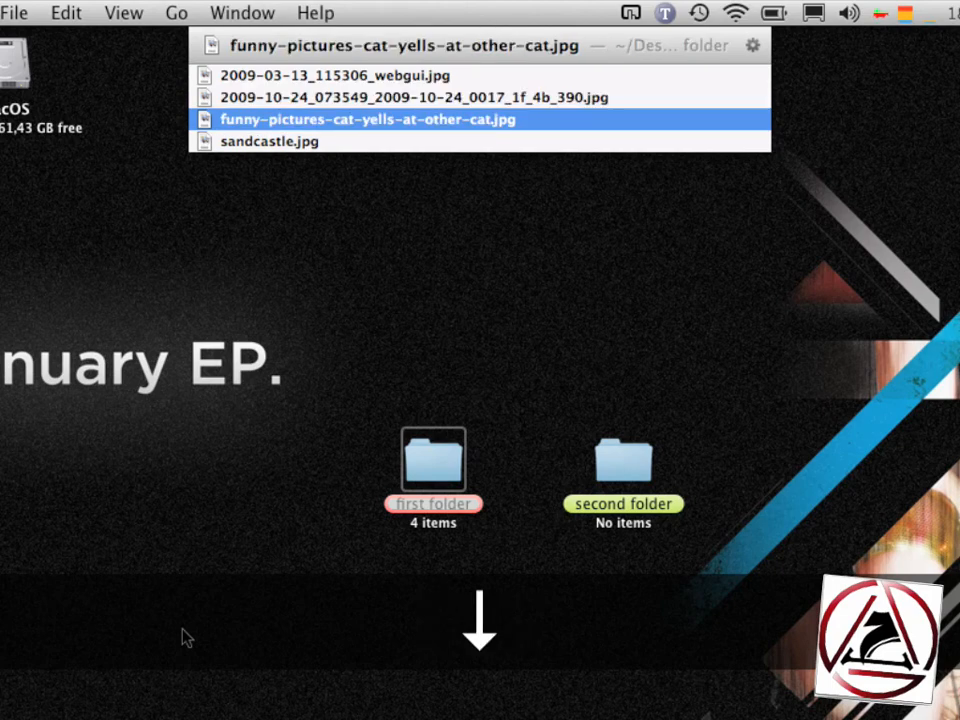
{"action": "left_click", "coordinate": [270, 141]}
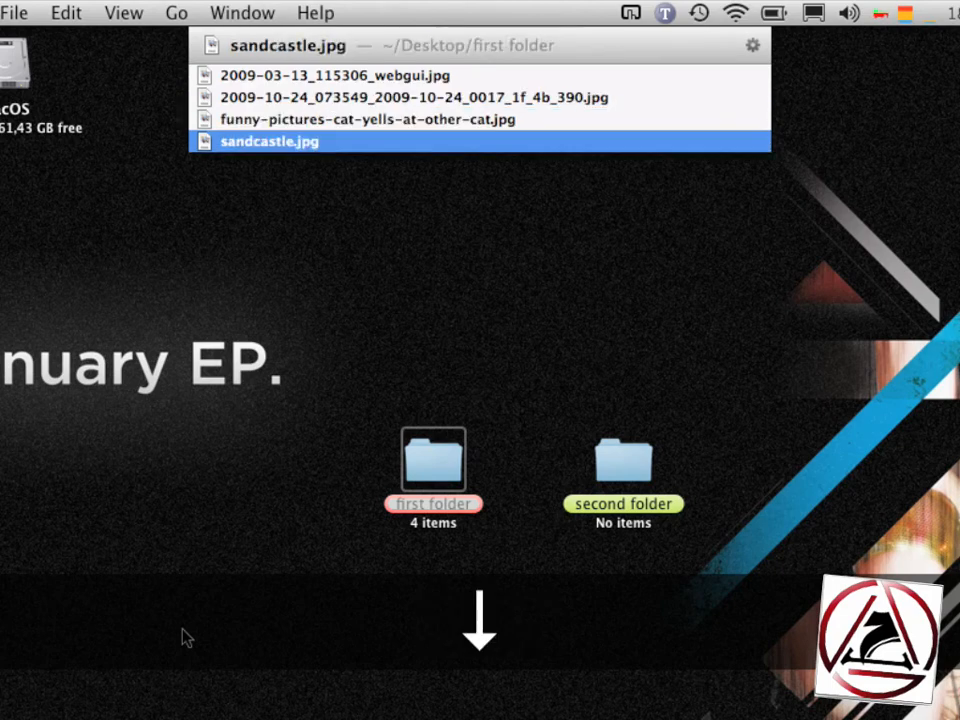
{"action": "key", "text": "cmd+c"}
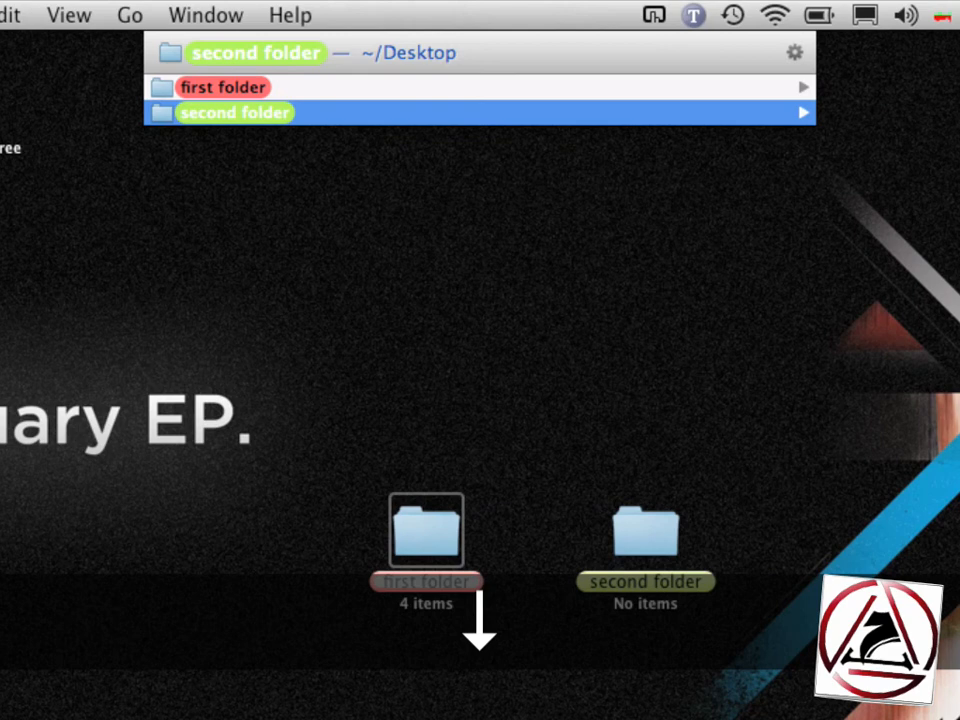
- Paste the merged images onto 'second folder' to list move, copy, alias and link options
{"action": "key", "text": "cmd+v"}
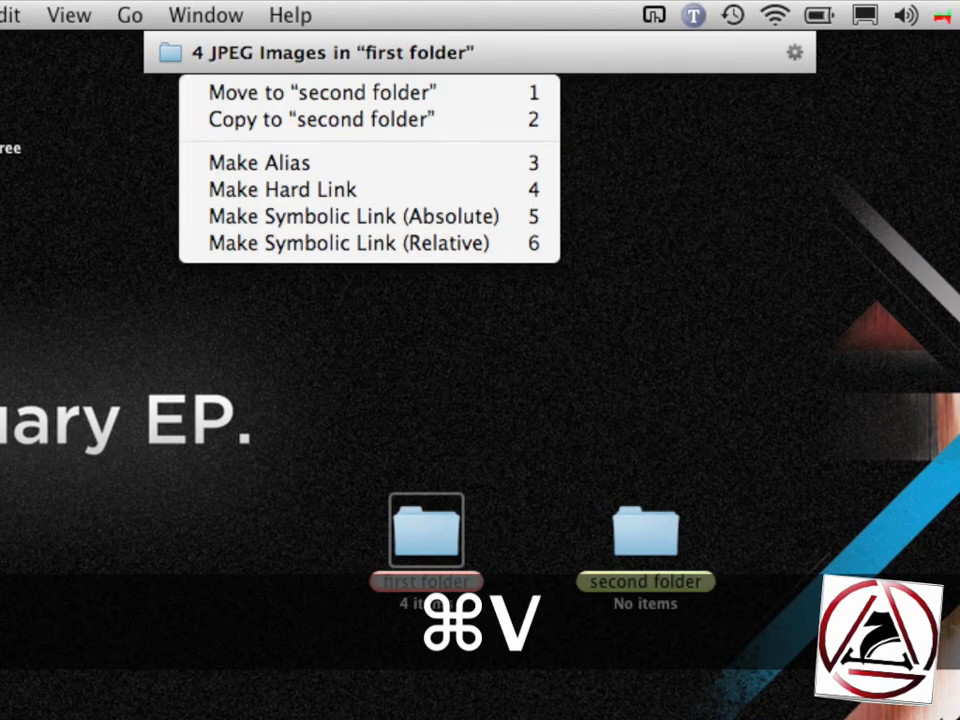
{"action": "mouse_move", "coordinate": [282, 189]}
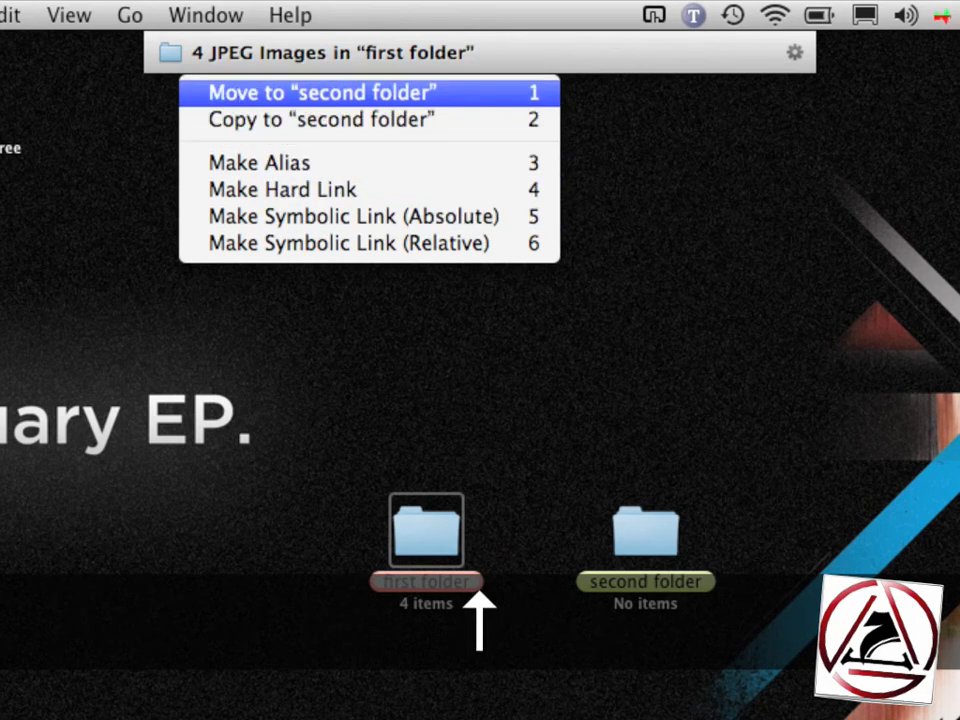
- Choose 'Move to "second folder"', then open 'second folder' to confirm the four images
{"action": "left_click", "coordinate": [320, 92]}
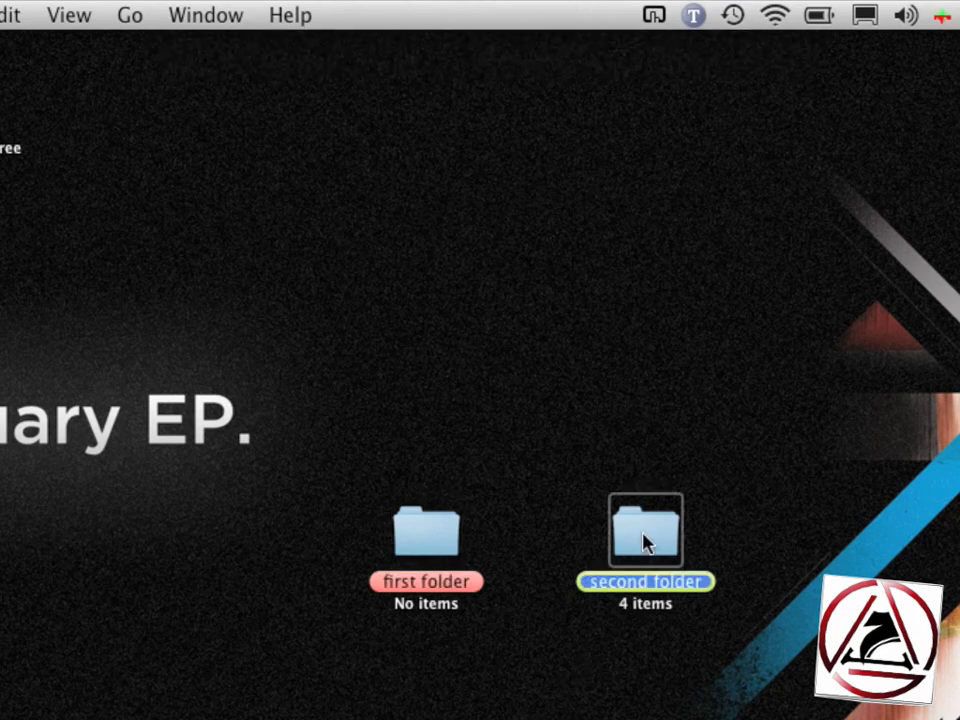
{"action": "double_click", "coordinate": [645, 527]}
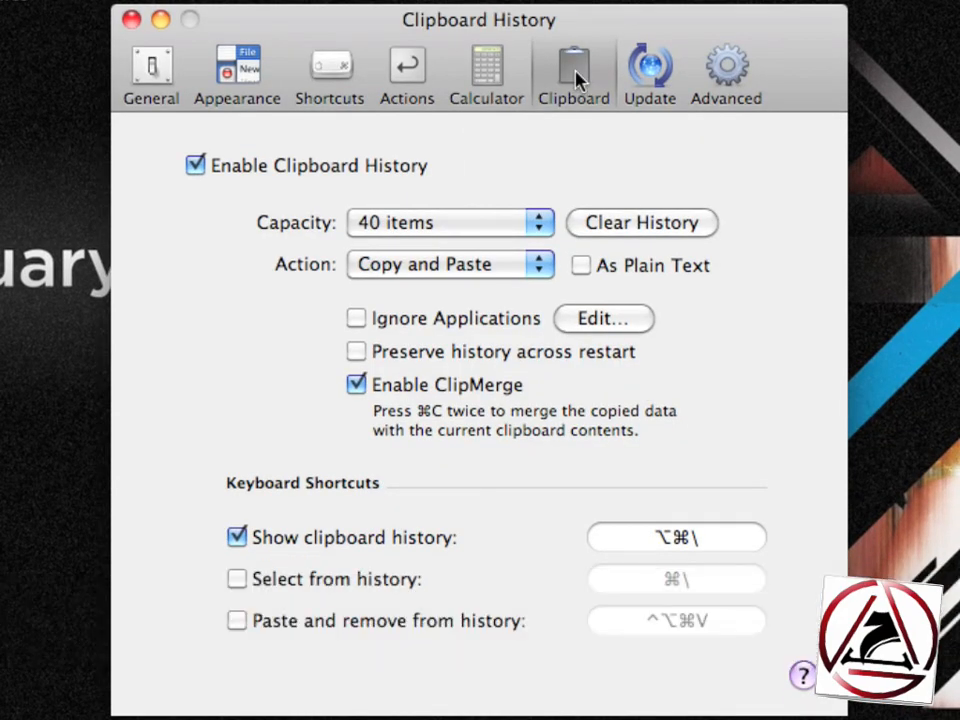
{"action": "mouse_move", "coordinate": [228, 180]}
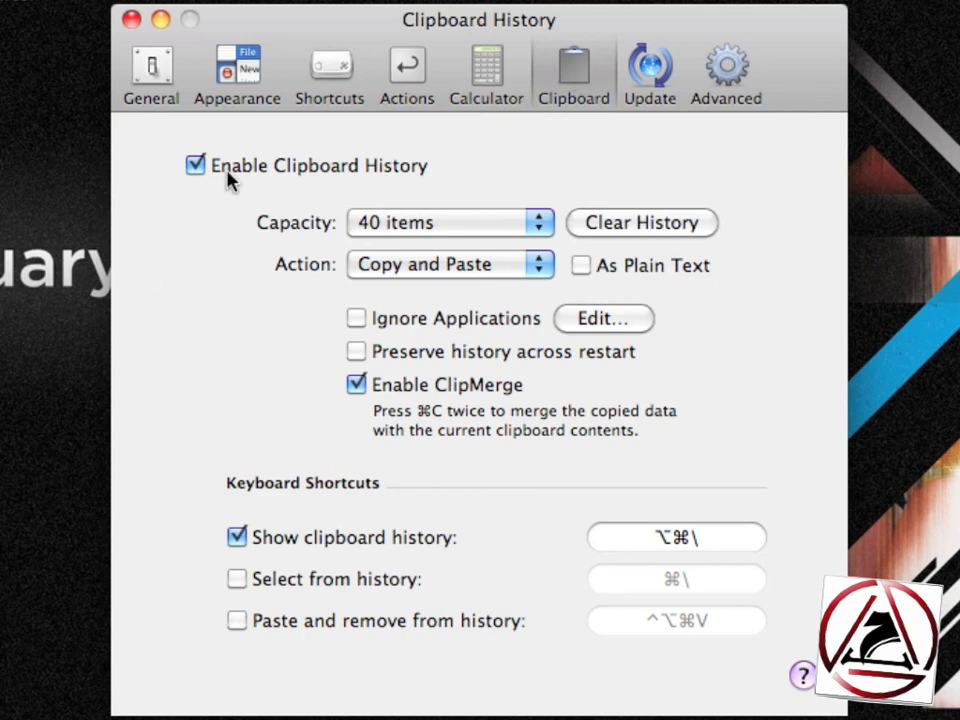
{"action": "mouse_move", "coordinate": [562, 408]}
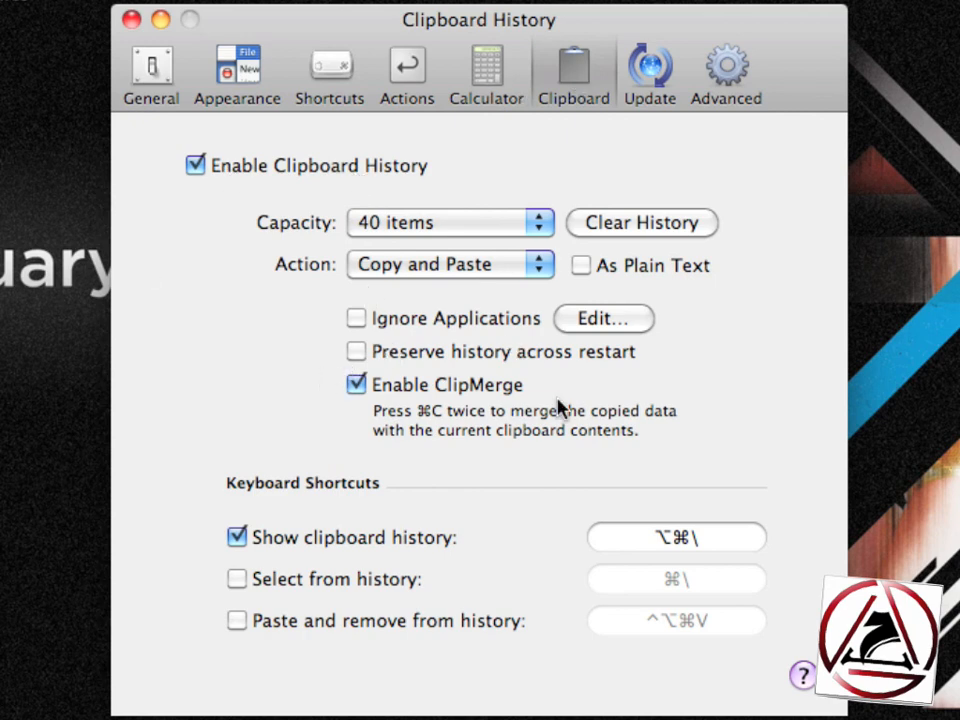
{"action": "mouse_move", "coordinate": [362, 470]}
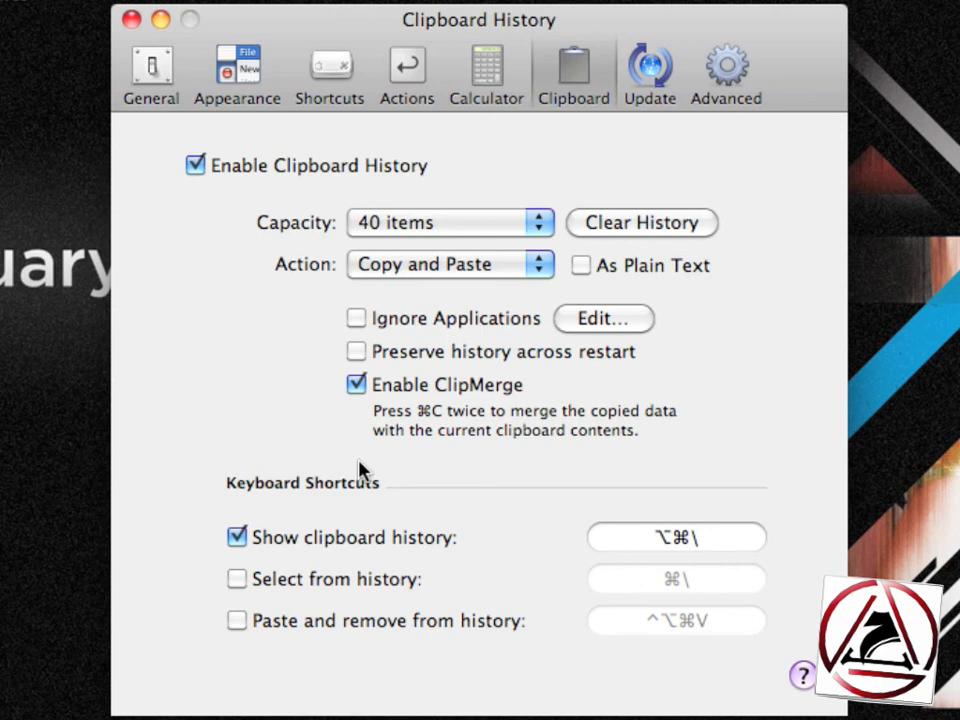